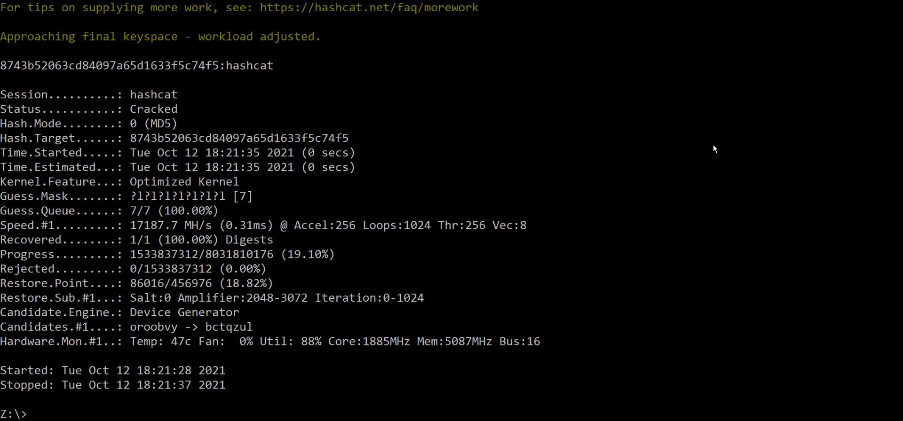
pyautogui.moveTo(691, 130)
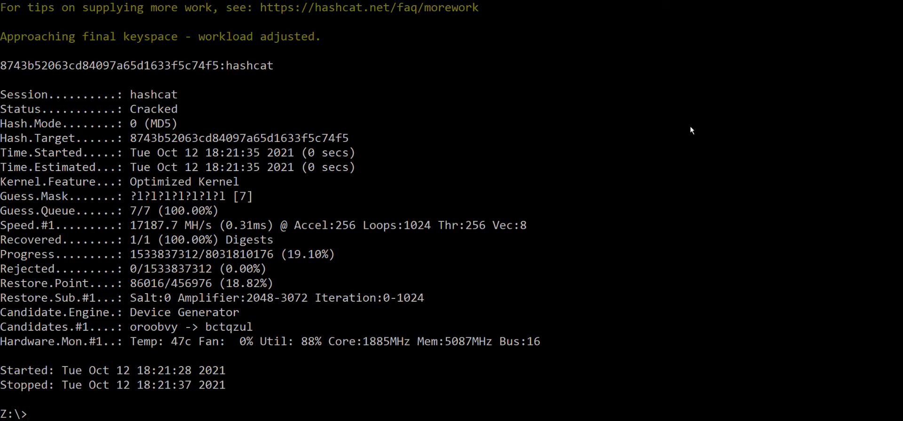
# - Highlight the cracked MD5 password and mask length, then type the '7- crack bc' comment
pyautogui.doubleClick(247, 65)
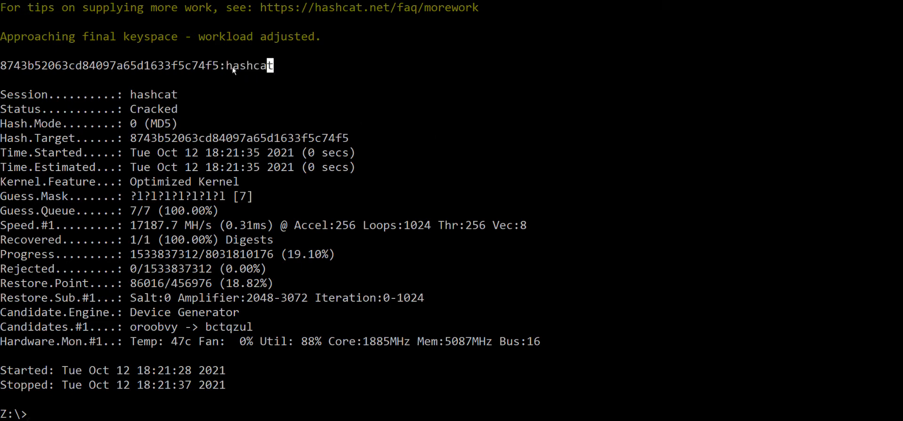
pyautogui.doubleClick(249, 65)
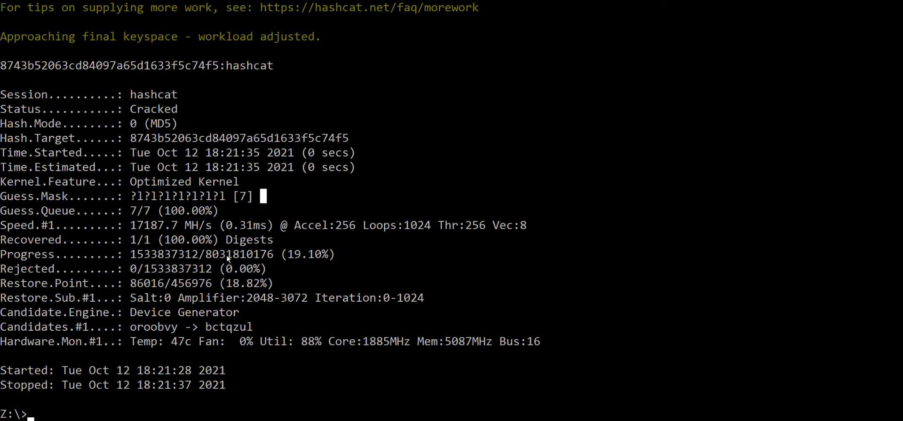
pyautogui.write('"6- crack md5"')
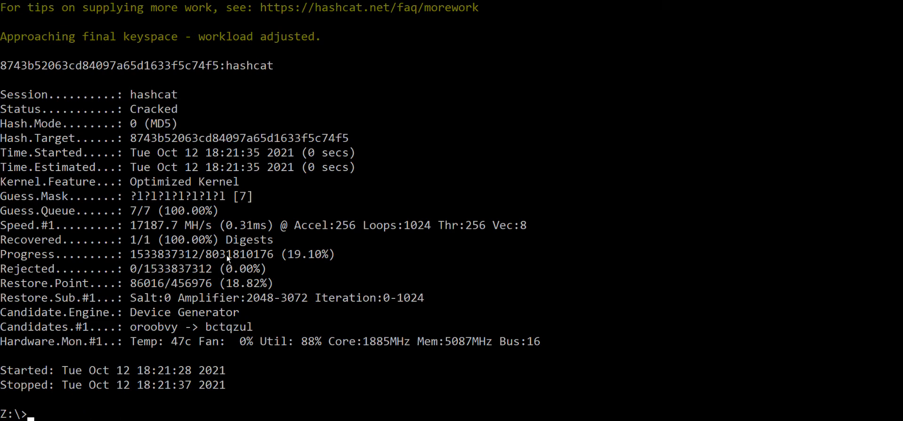
pyautogui.write('7')
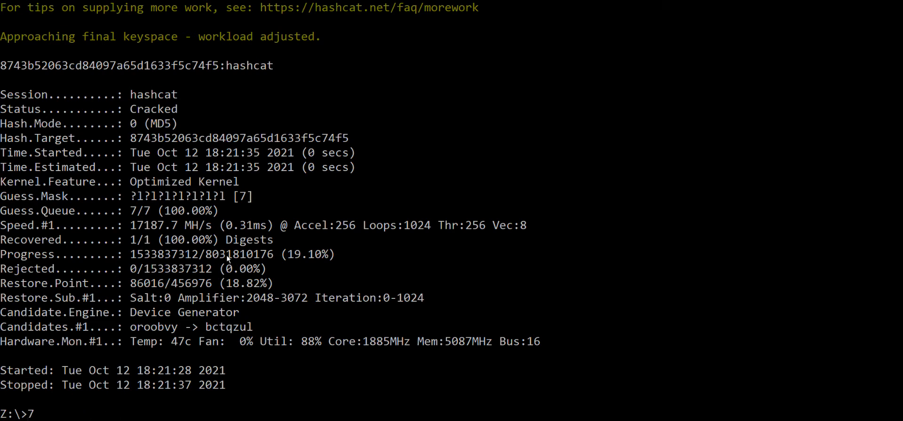
pyautogui.write('- crack bc"')
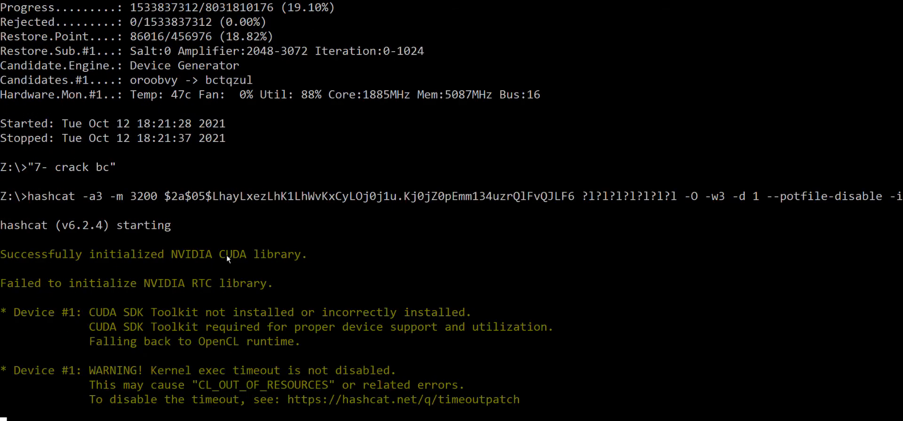
# - Show the bcrypt attack's status: 3-character mask, 14% done, not cracked
pyautogui.scroll(-3)
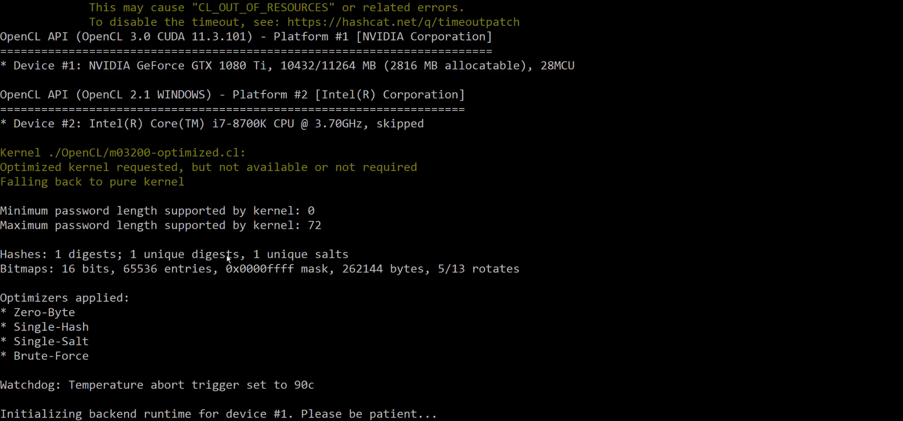
pyautogui.scroll(-3)
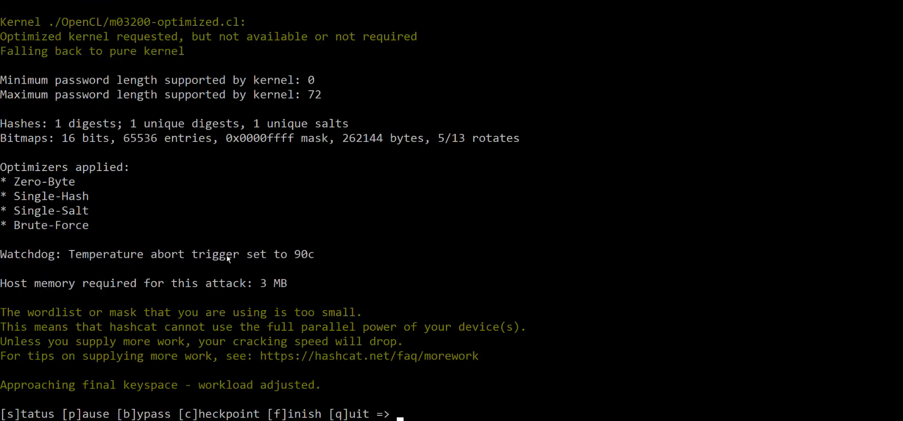
pyautogui.press('s')
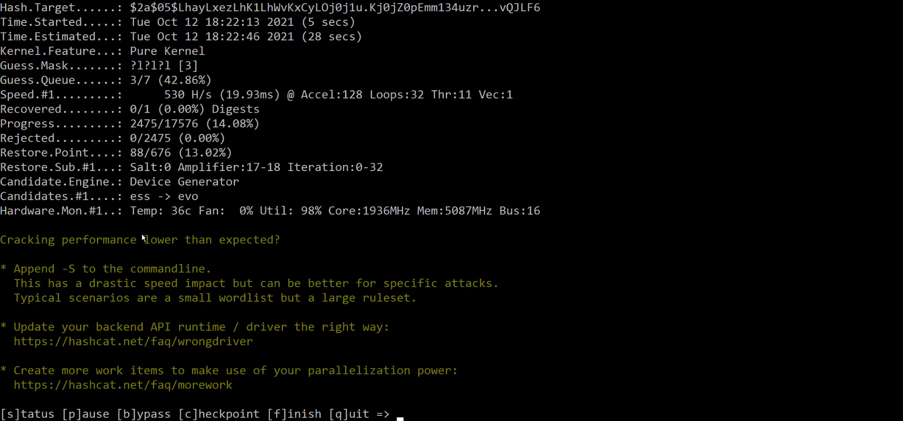
pyautogui.moveTo(140, 72)
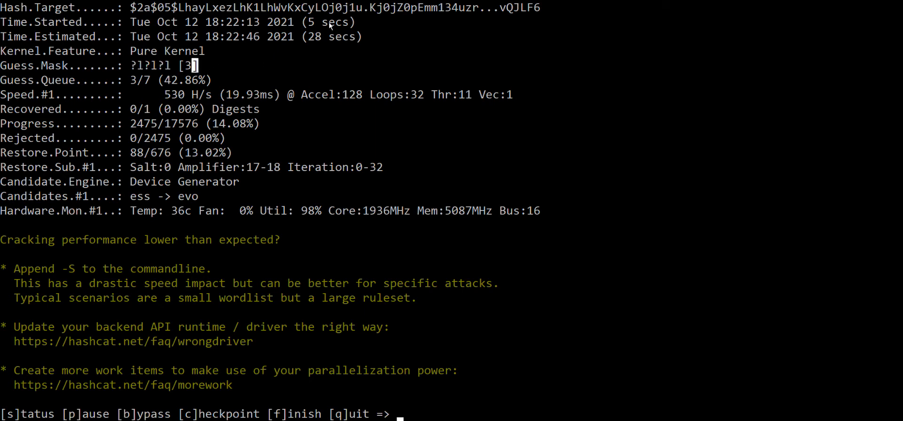
pyautogui.moveTo(10, 42)
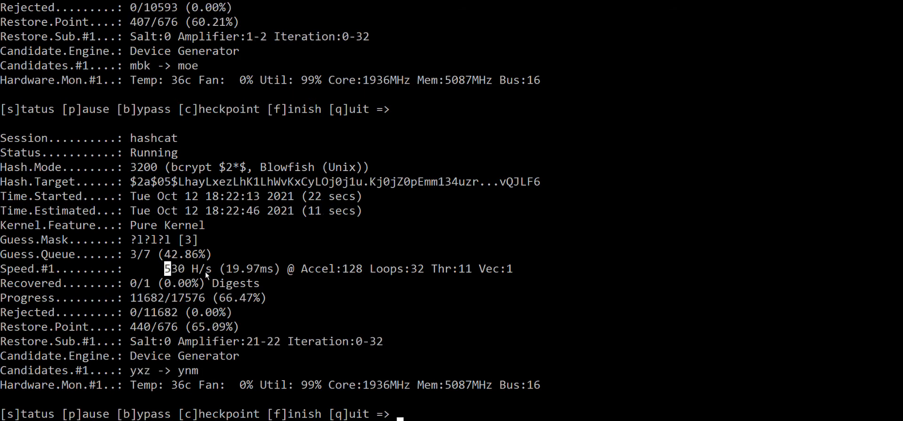
pyautogui.moveTo(278, 222)
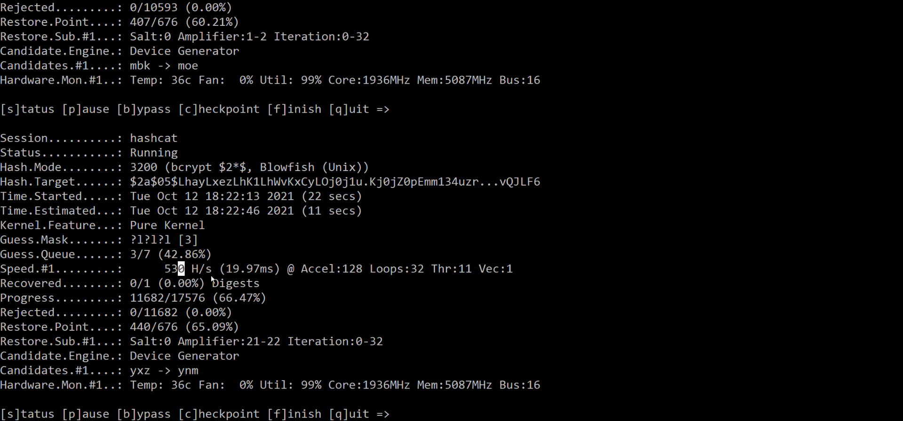
pyautogui.moveTo(313, 249)
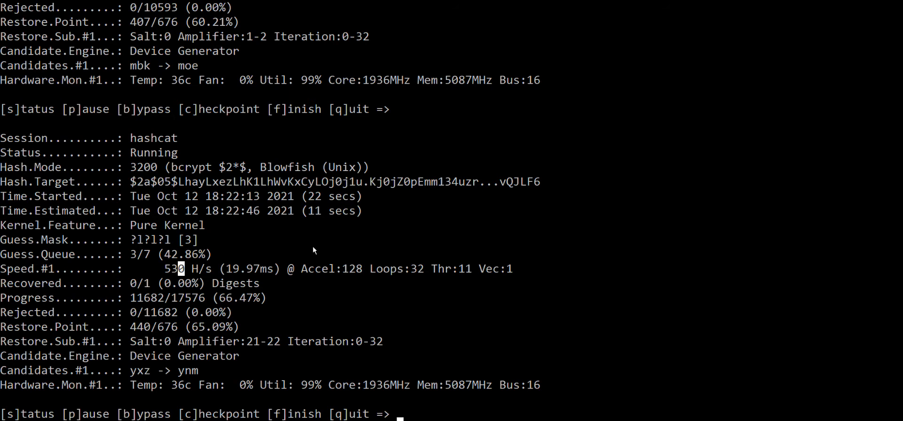
pyautogui.moveTo(170, 280)
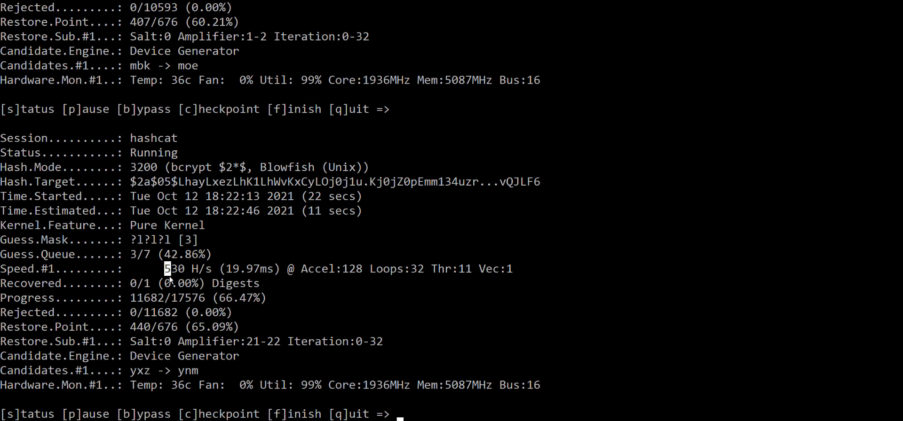
pyautogui.moveTo(278, 251)
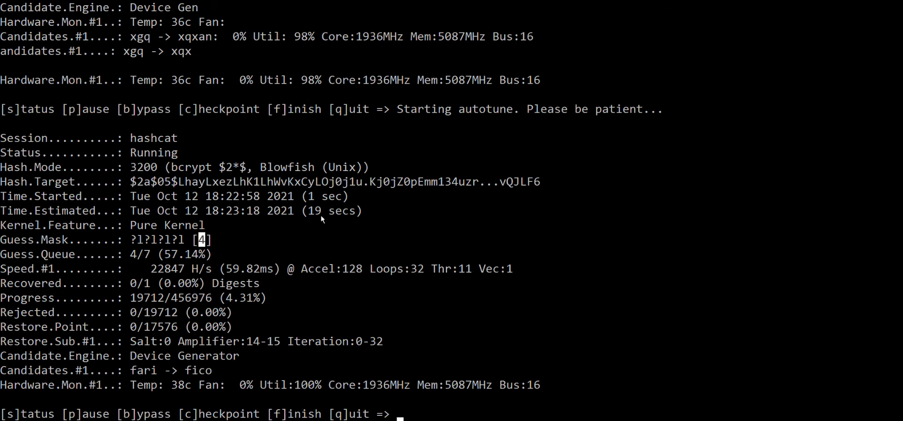
pyautogui.moveTo(300, 223)
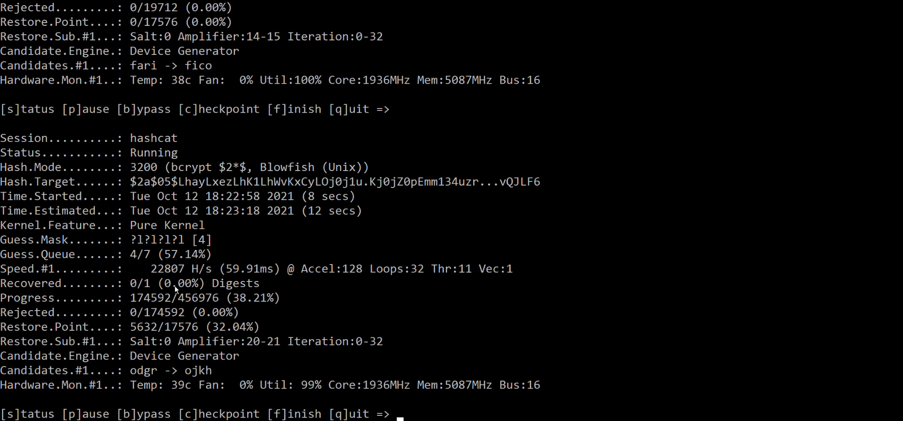
# - Highlight the Speed.#1 value of about 22,800 hashes per second
pyautogui.doubleClick(180, 268)
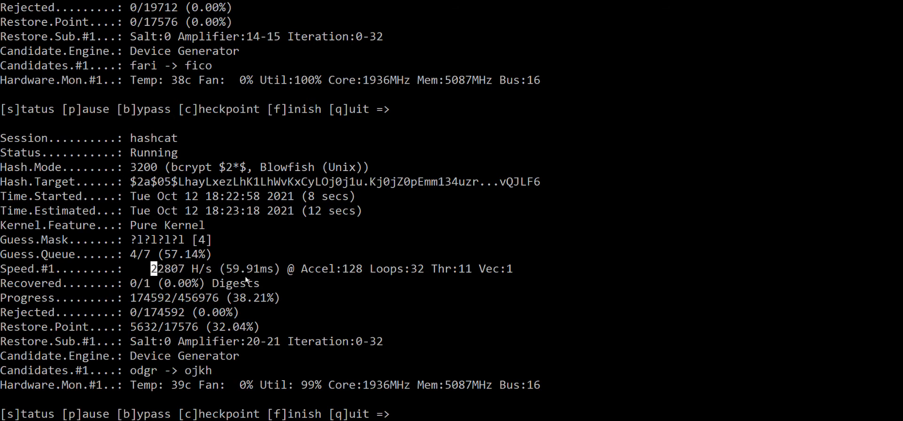
pyautogui.moveTo(303, 273)
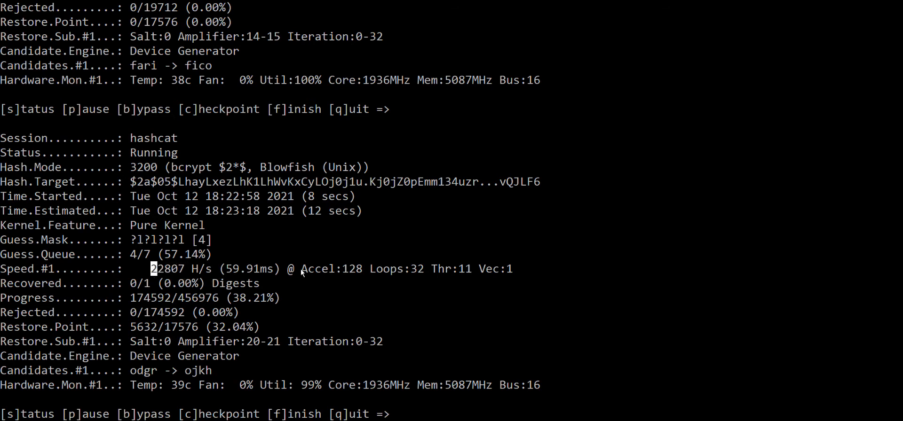
pyautogui.moveTo(293, 259)
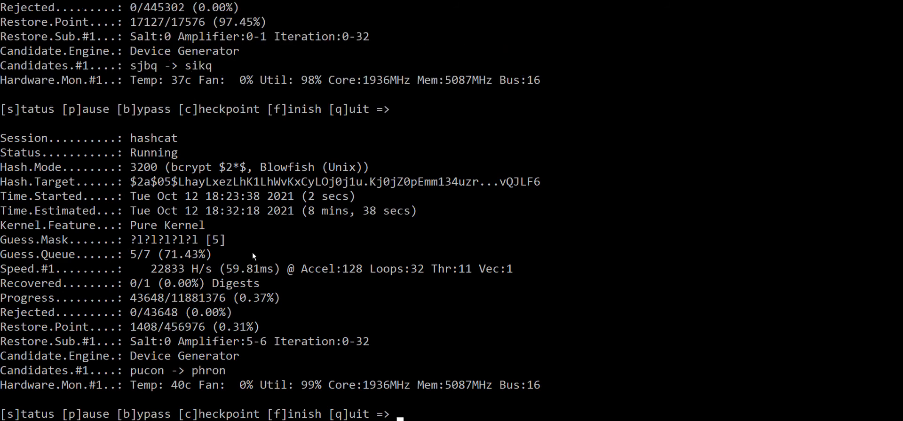
pyautogui.moveTo(314, 223)
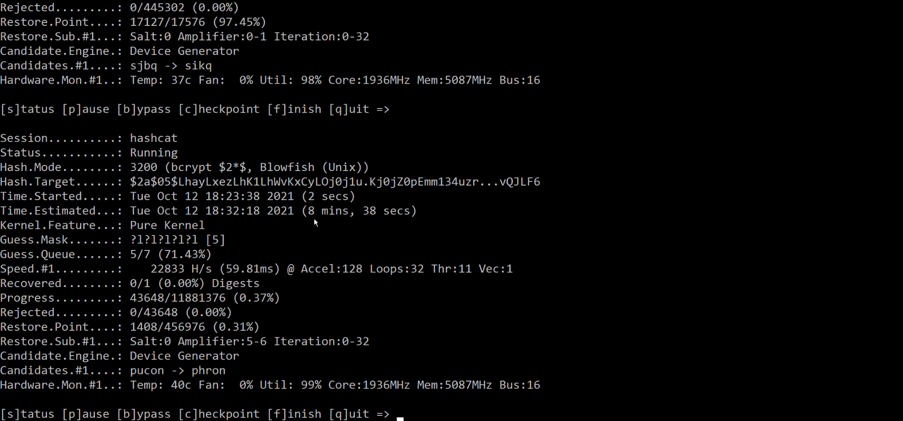
pyautogui.moveTo(201, 247)
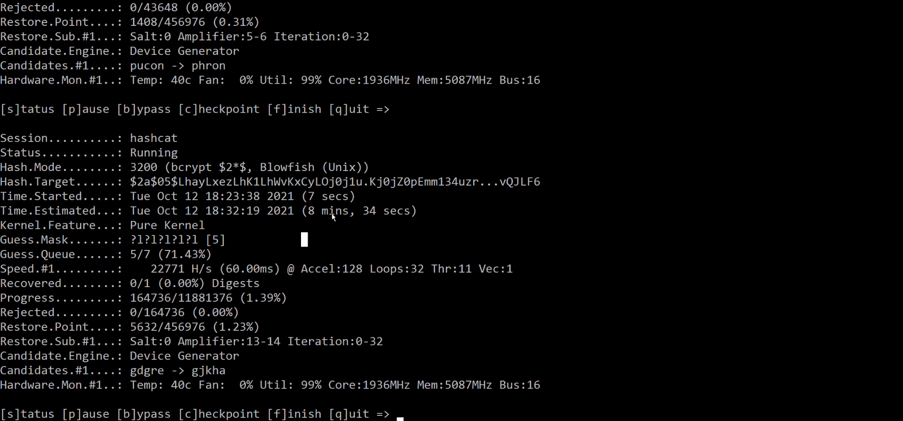
# - Bypass to the 7-letter ?l mask, now estimated at about four days
pyautogui.doubleClick(356, 211)
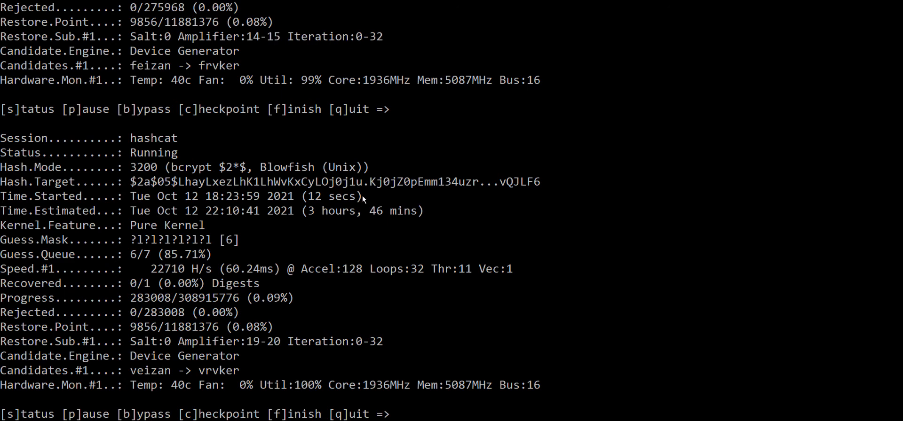
pyautogui.press('b')
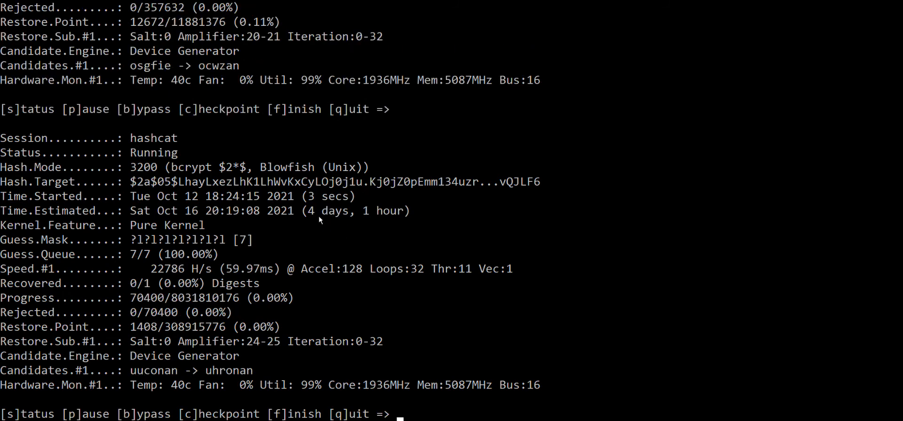
pyautogui.doubleClick(355, 211)
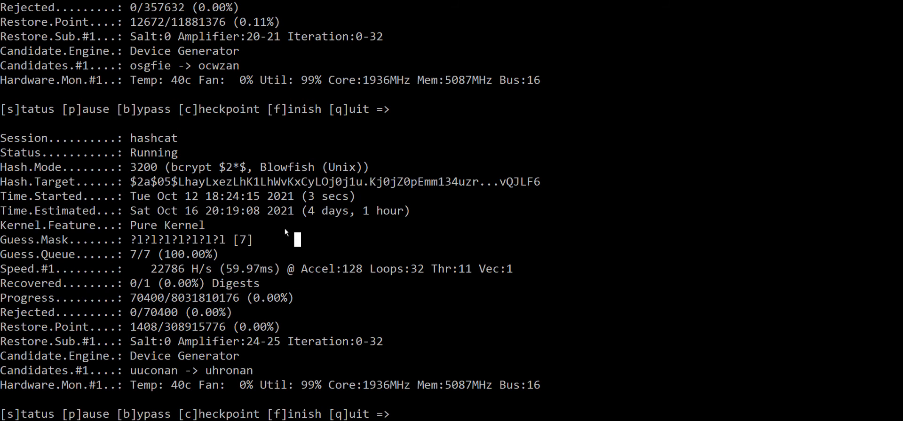
pyautogui.moveTo(139, 249)
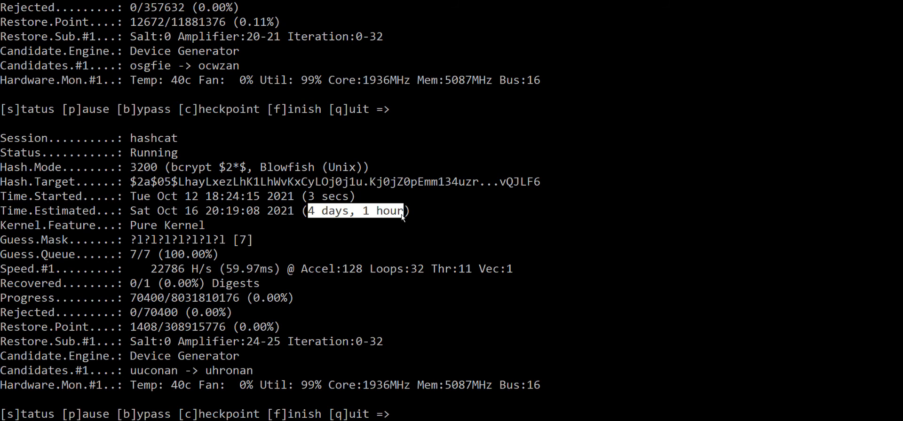
pyautogui.moveTo(324, 225)
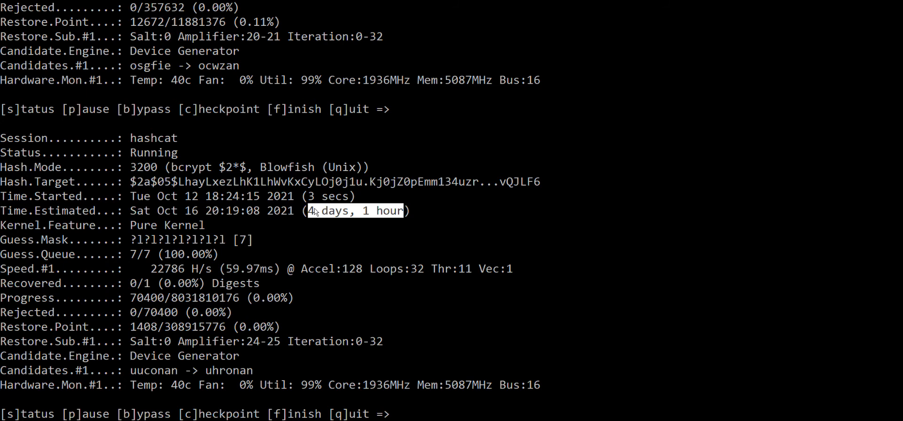
pyautogui.moveTo(297, 224)
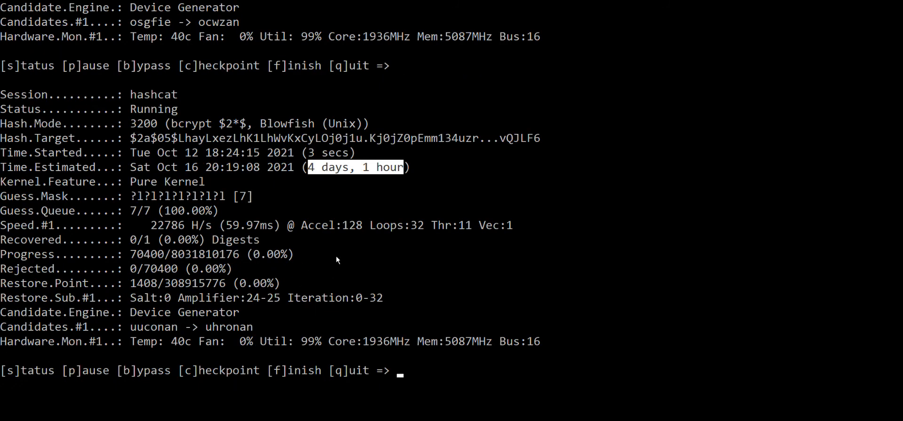
pyautogui.moveTo(381, 260)
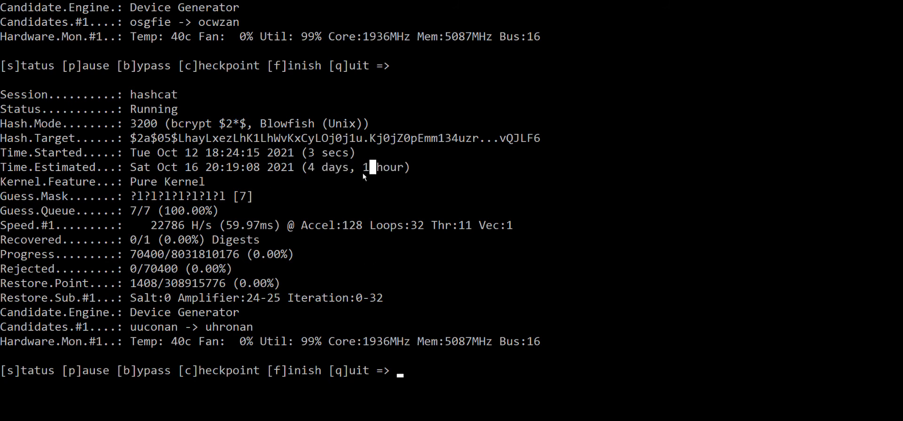
pyautogui.moveTo(353, 182)
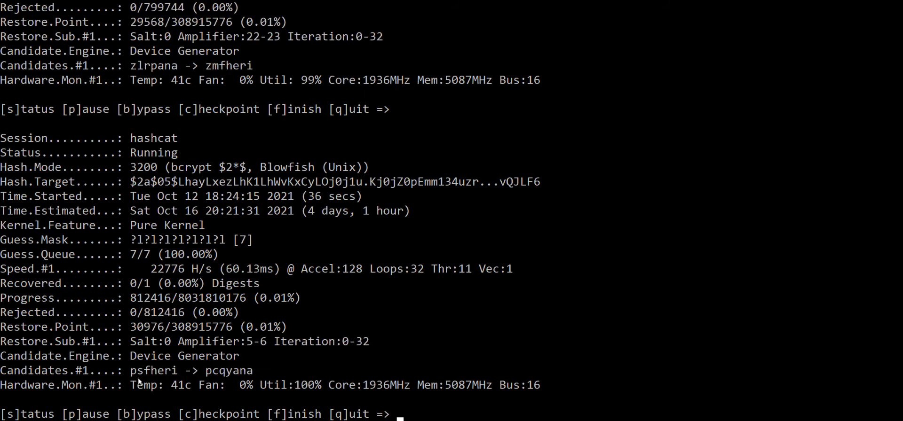
pyautogui.doubleClick(226, 370)
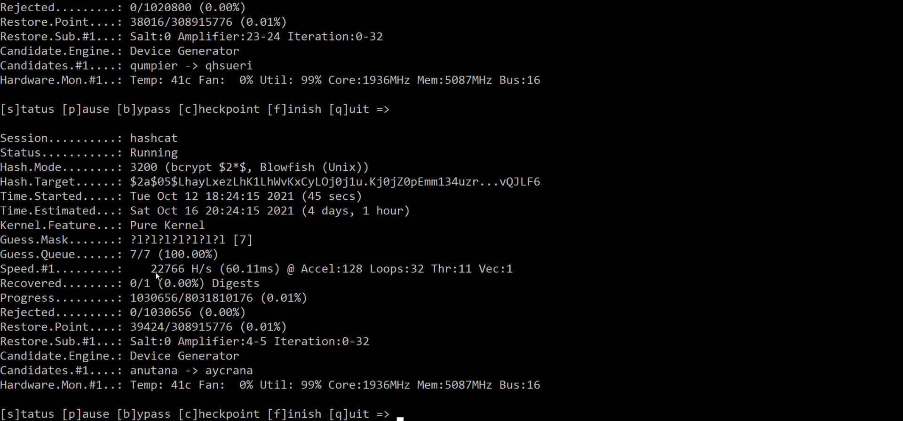
pyautogui.doubleClick(167, 268)
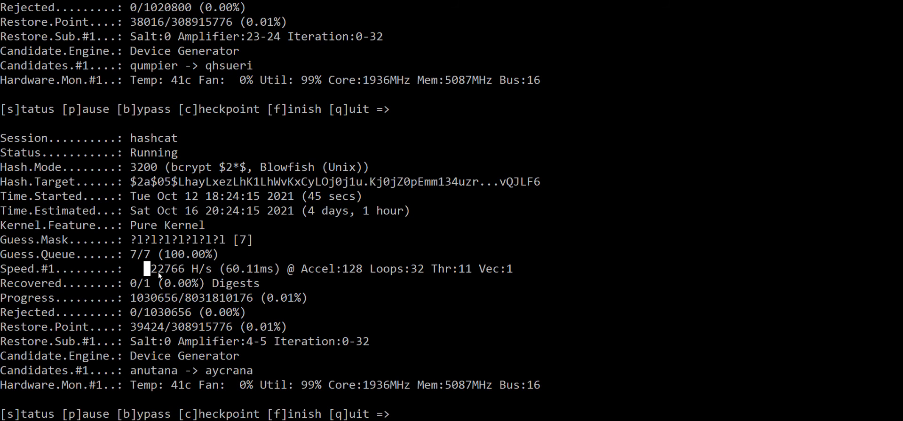
pyautogui.doubleClick(165, 268)
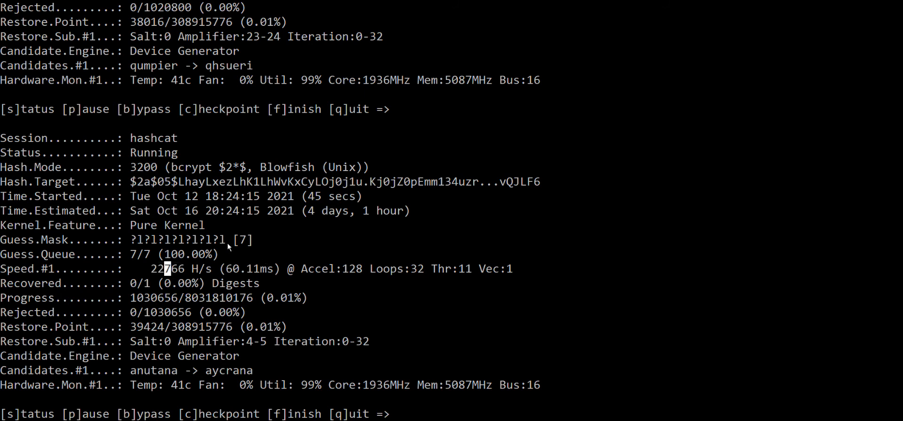
pyautogui.doubleClick(175, 240)
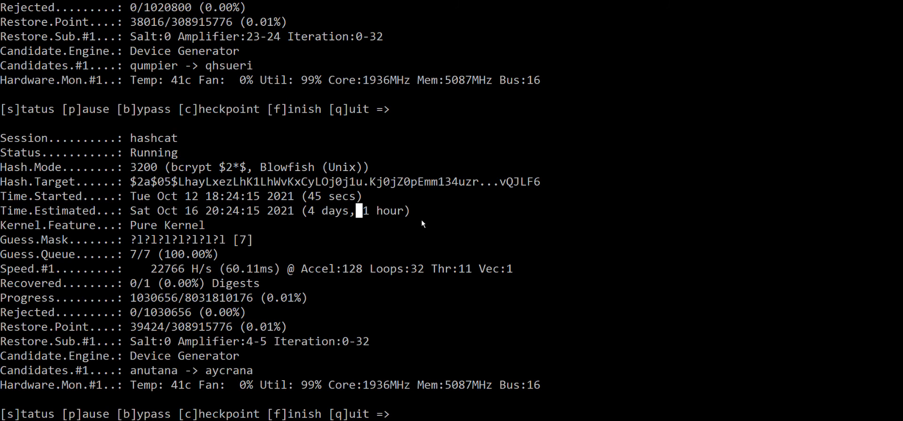
pyautogui.moveTo(361, 218)
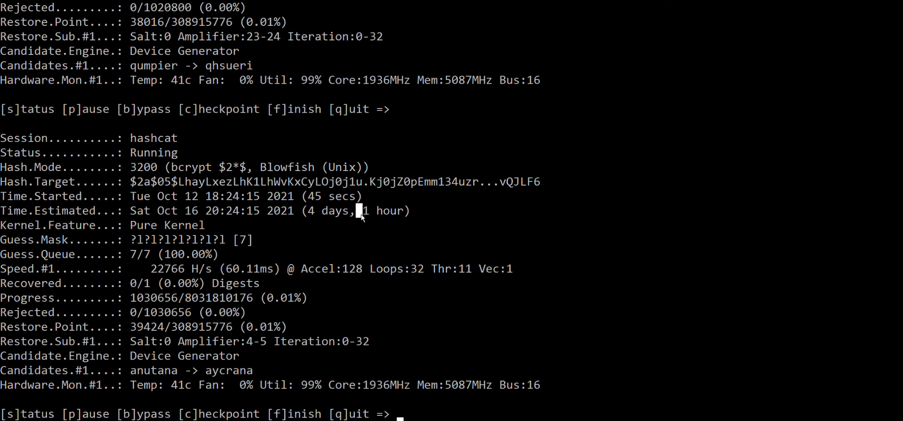
pyautogui.moveTo(162, 200)
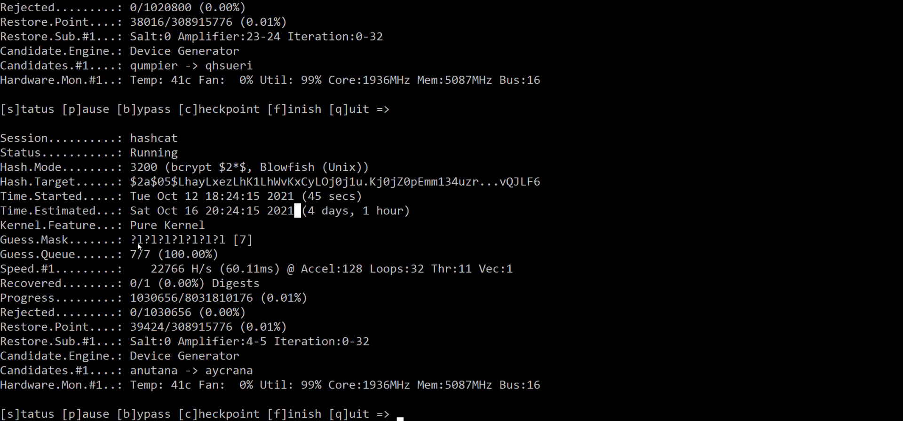
pyautogui.doubleClick(177, 240)
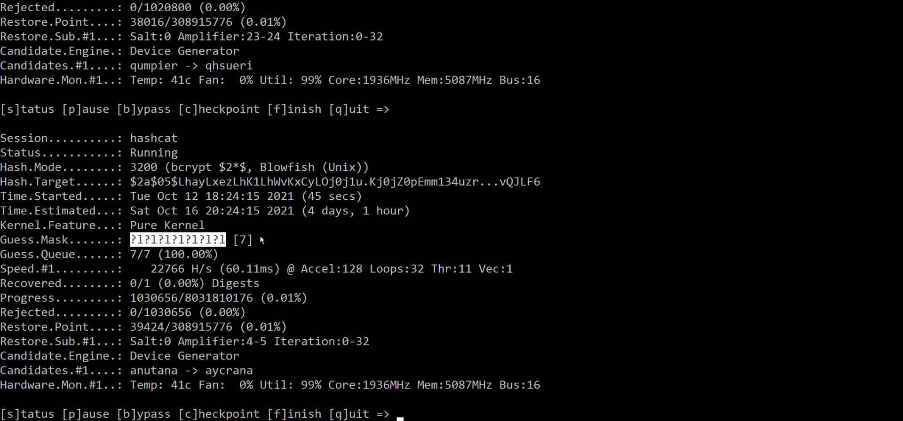
pyautogui.moveTo(275, 240)
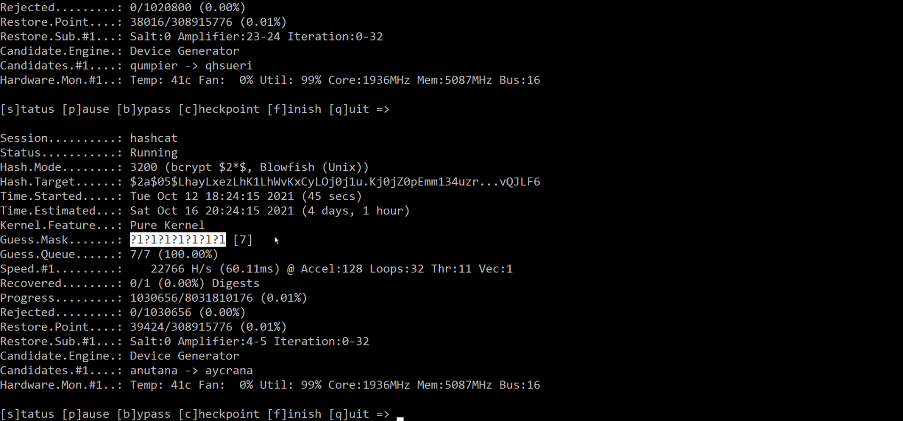